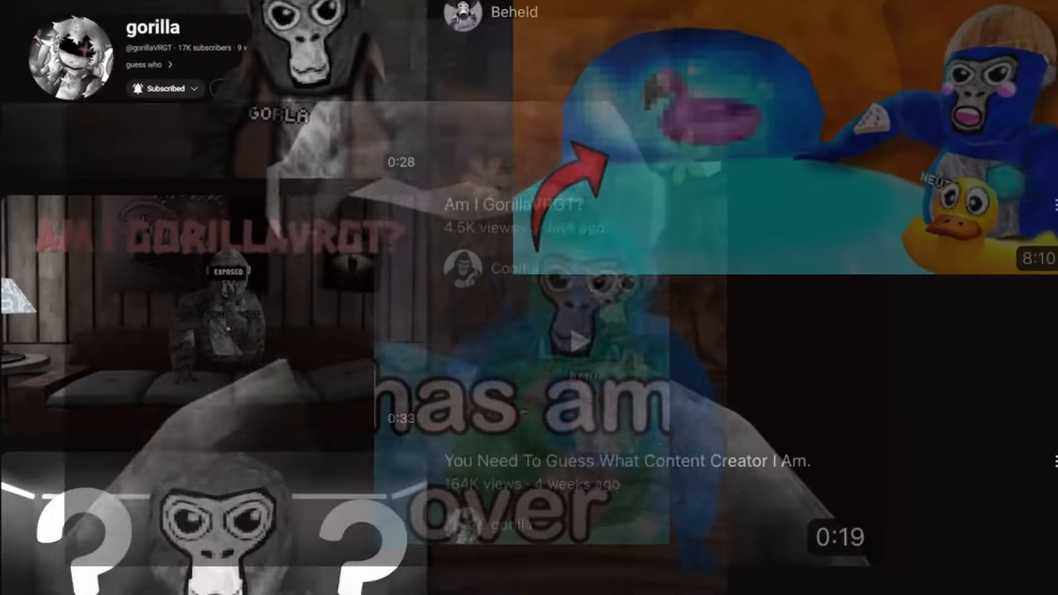
{"action": "scroll", "scroll_direction": "down", "scroll_amount": 3}
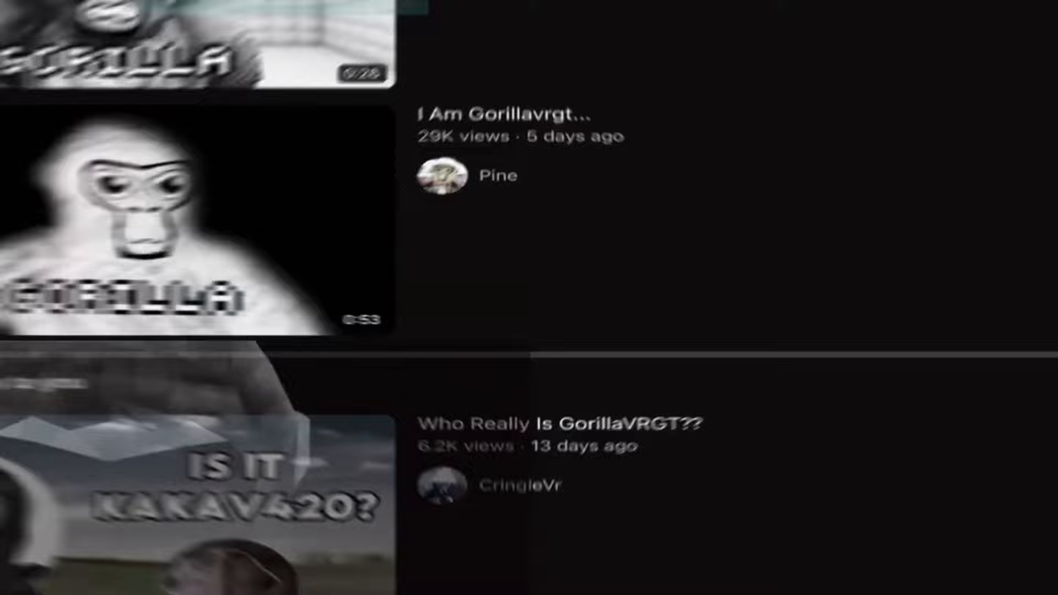